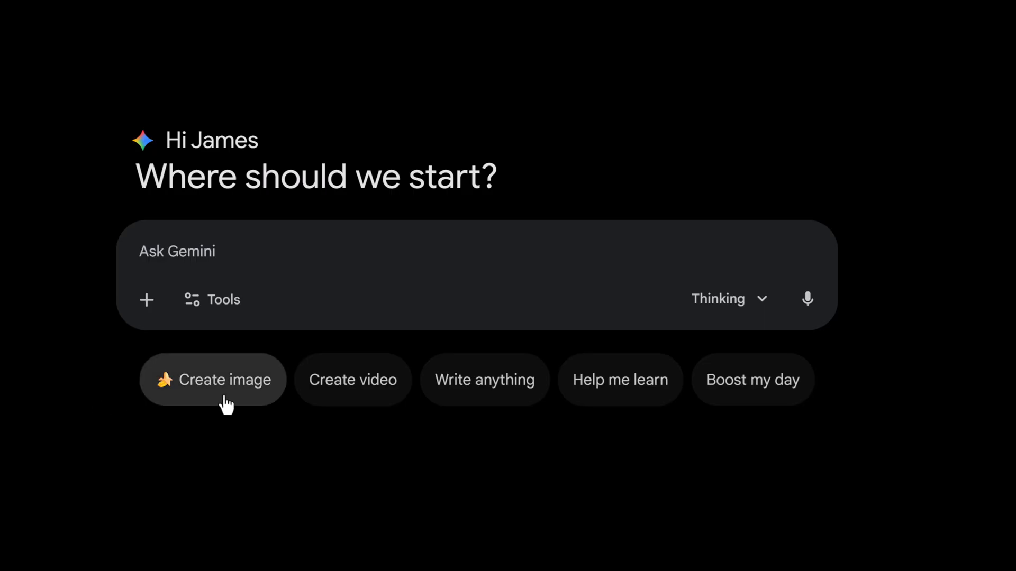
- Switch the new chat to image generation via Tools > Create images
{"action": "left_click", "coordinate": [213, 300]}
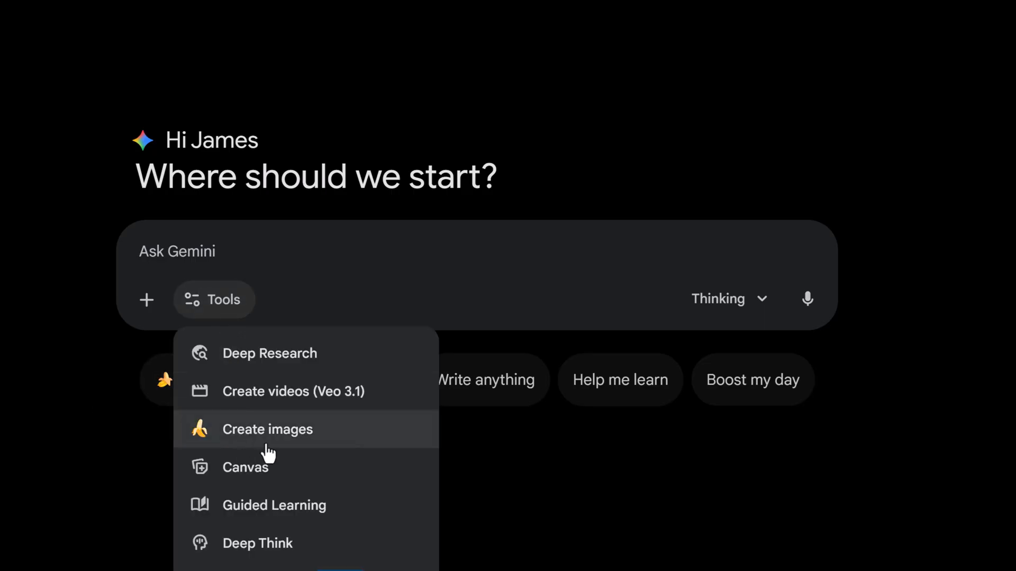
{"action": "left_click", "coordinate": [267, 429]}
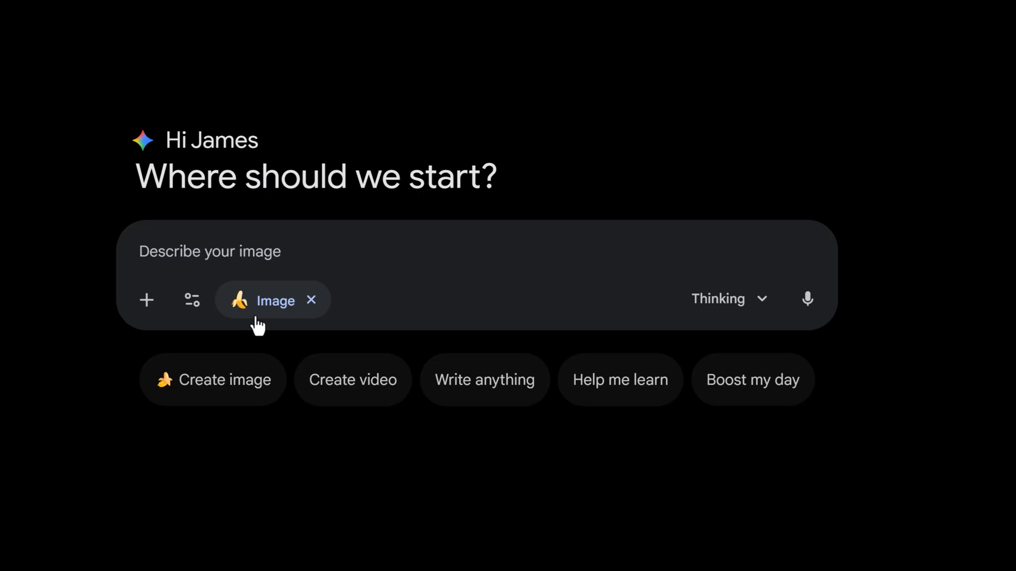
{"action": "mouse_move", "coordinate": [772, 506]}
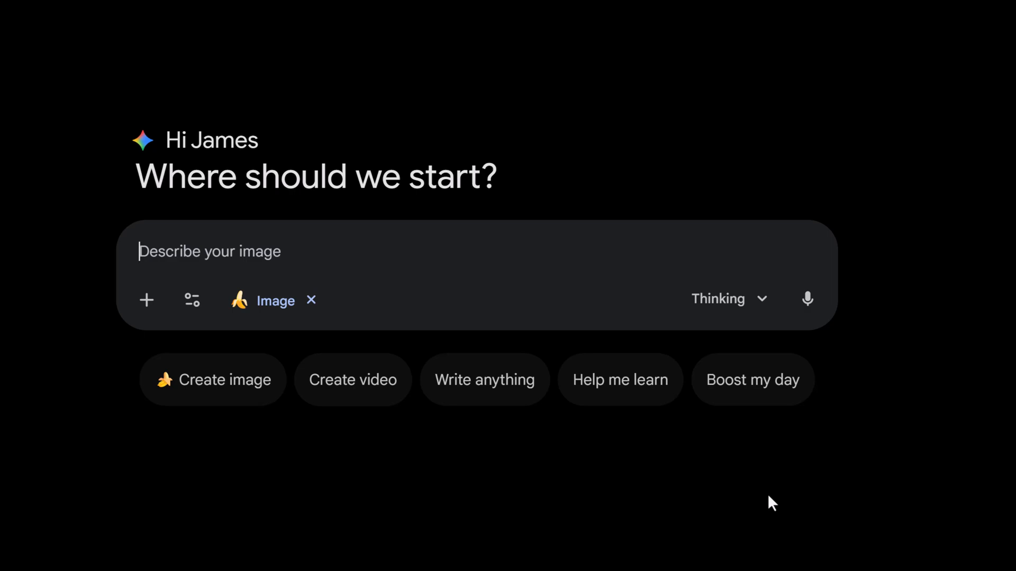
{"action": "mouse_move", "coordinate": [773, 500]}
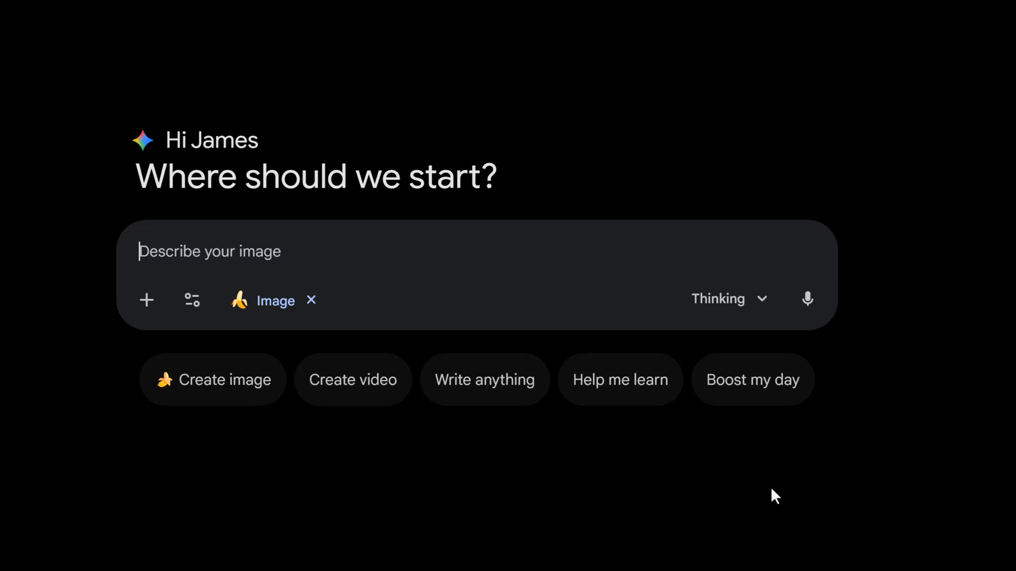
- Generate a close-up portrait of Sarah with curly red hair in a green hoodie in a modern office
{"action": "type", "text": "A close-up portrait of a woman named Sarah with curly red hair, wearing a green innovative tech hoodie, in a modern office, cinematic lighting."}
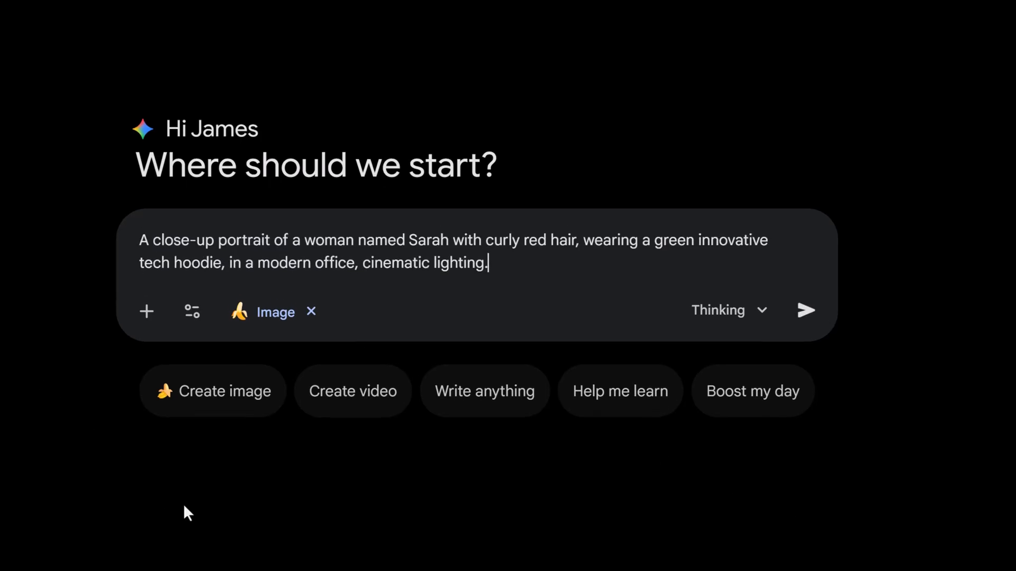
{"action": "mouse_move", "coordinate": [343, 562]}
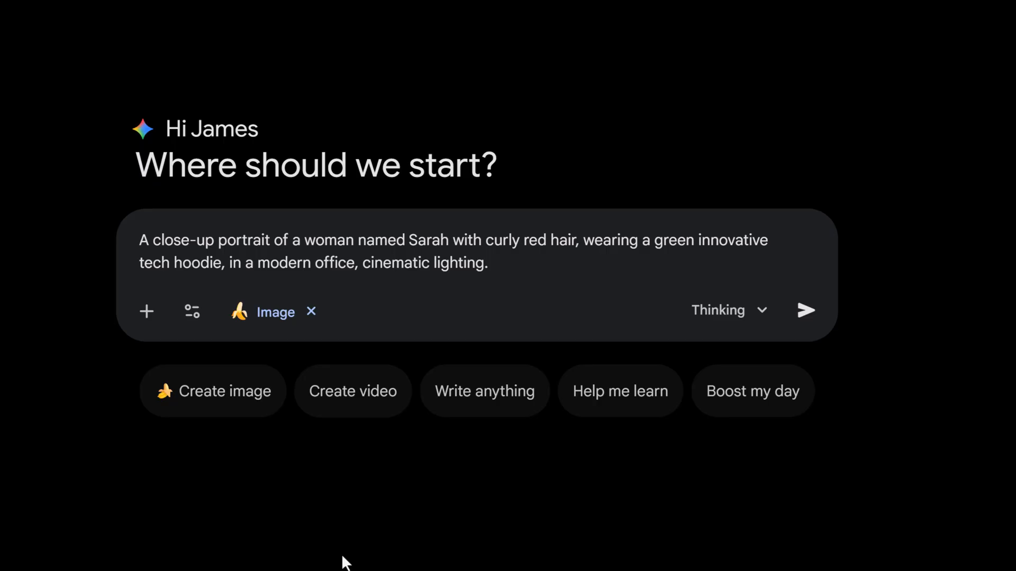
{"action": "left_click", "coordinate": [487, 262]}
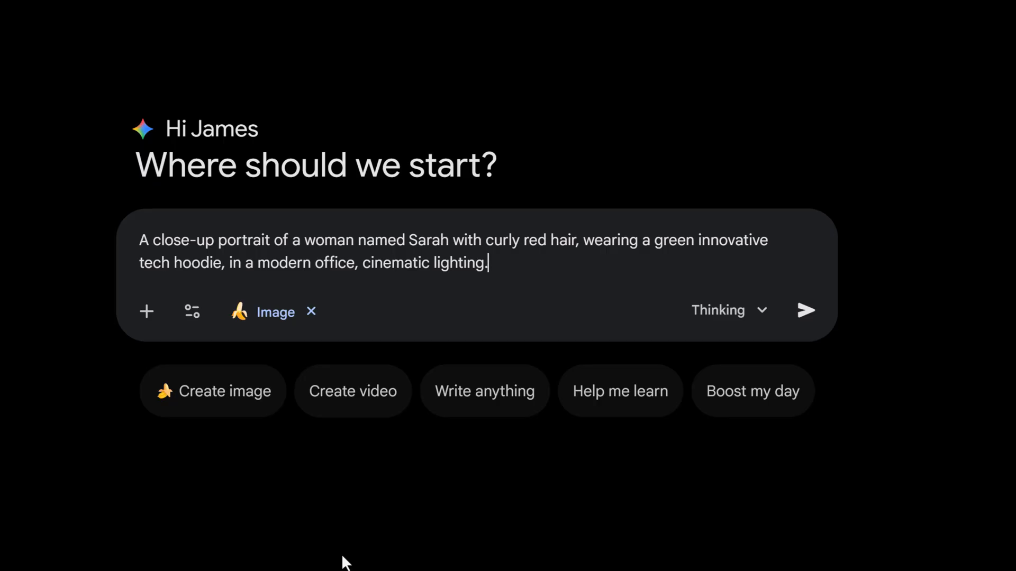
{"action": "left_click", "coordinate": [806, 310]}
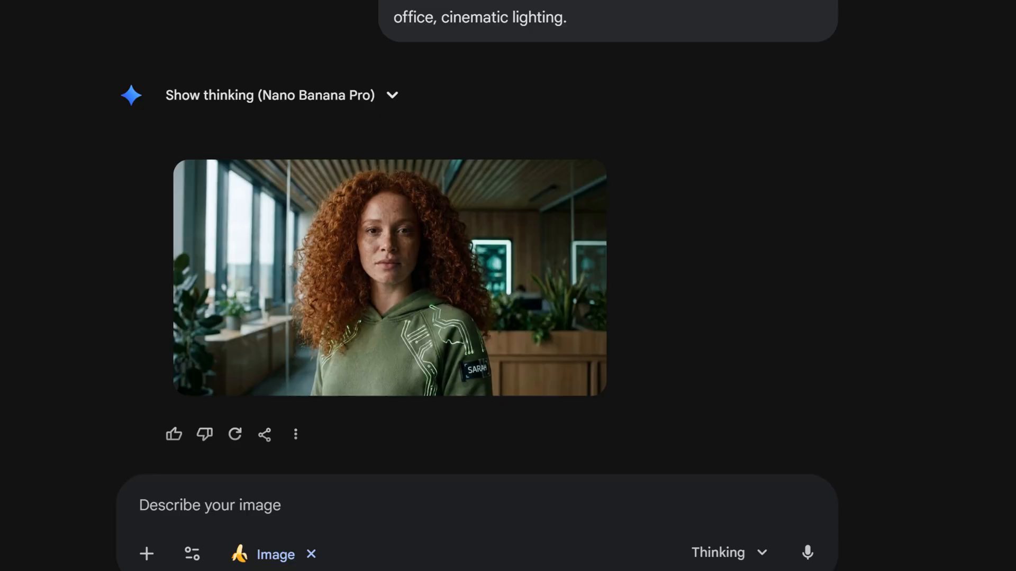
- Send a follow-up asking for Sarah from the previous image now hiking a mountain trail
{"action": "left_click", "coordinate": [210, 505]}
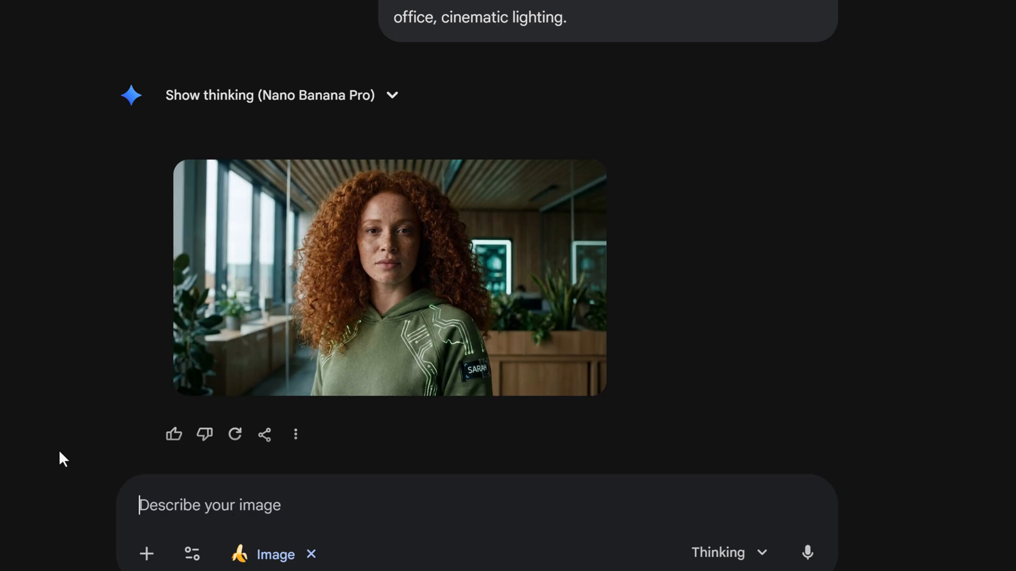
{"action": "type", "text": "Generate an image of Sarah from the previous image, now hiking a mountain trail, wearing the same green hoodie, wide angle shot."}
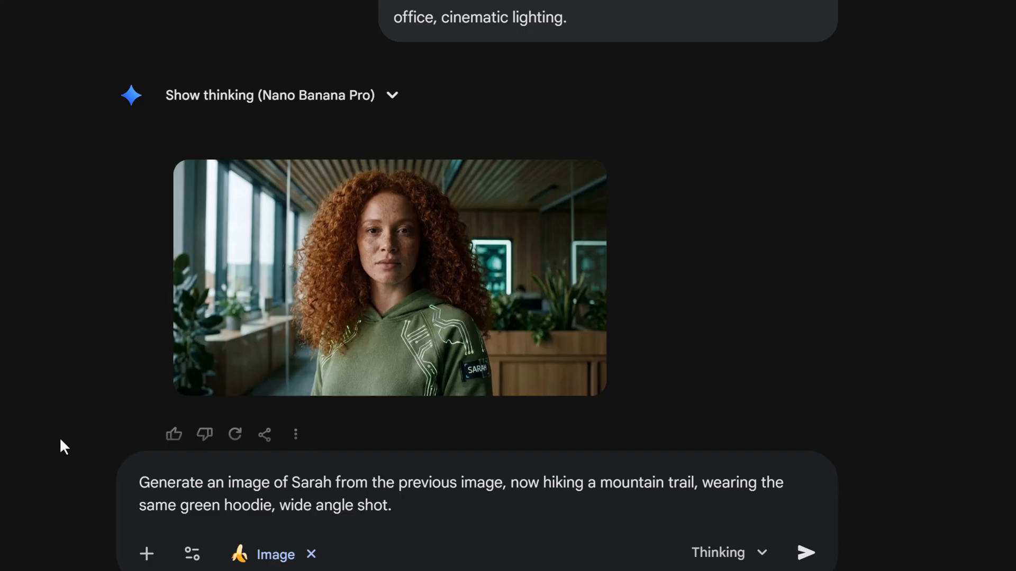
{"action": "left_click", "coordinate": [392, 506]}
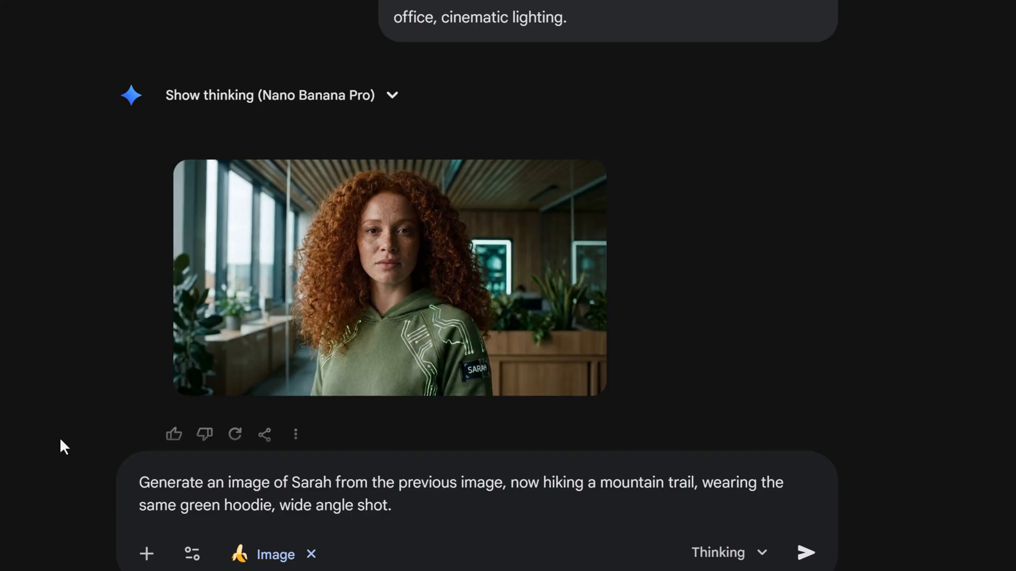
{"action": "mouse_move", "coordinate": [570, 429]}
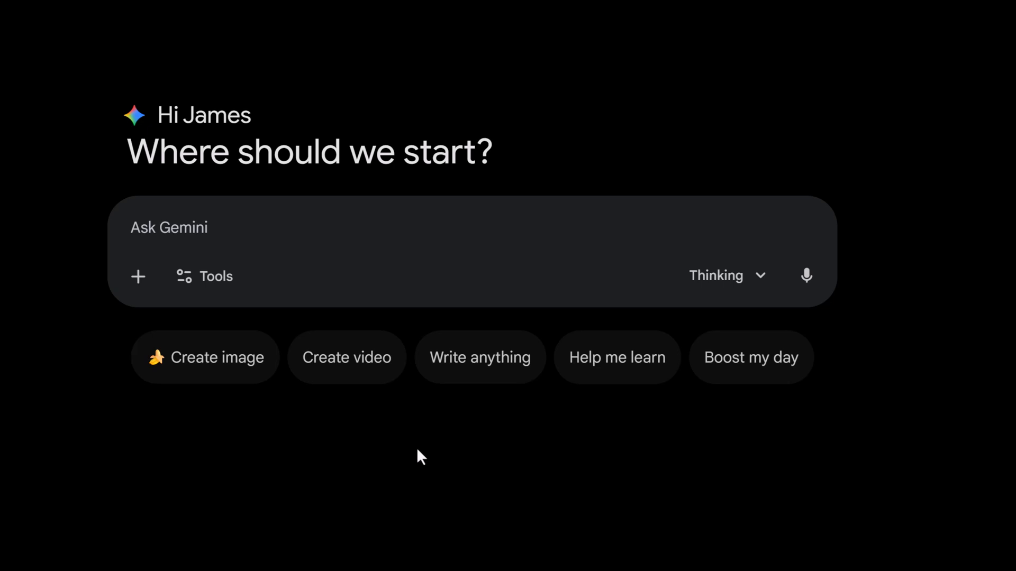
{"action": "mouse_move", "coordinate": [435, 449]}
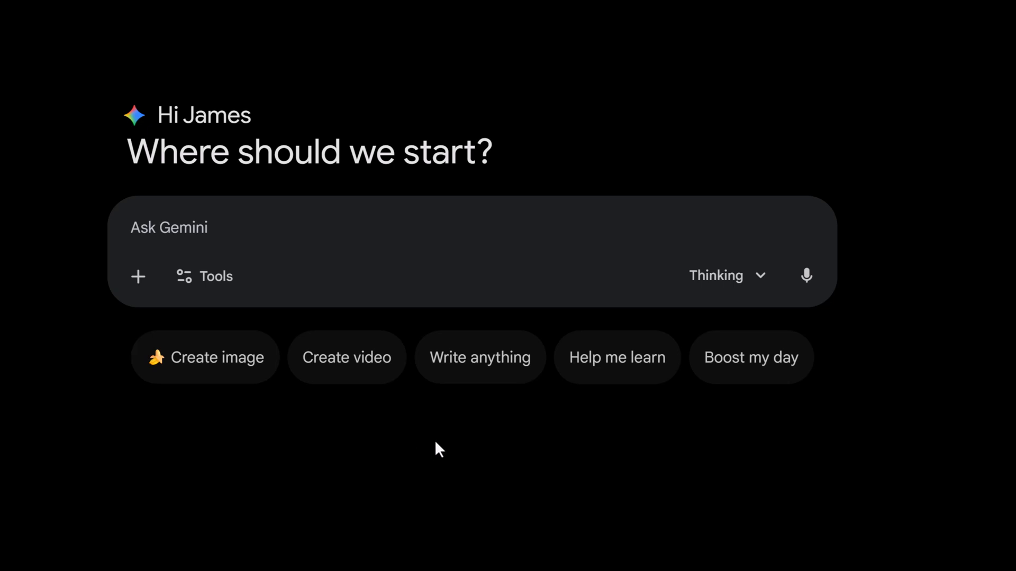
{"action": "mouse_move", "coordinate": [449, 446]}
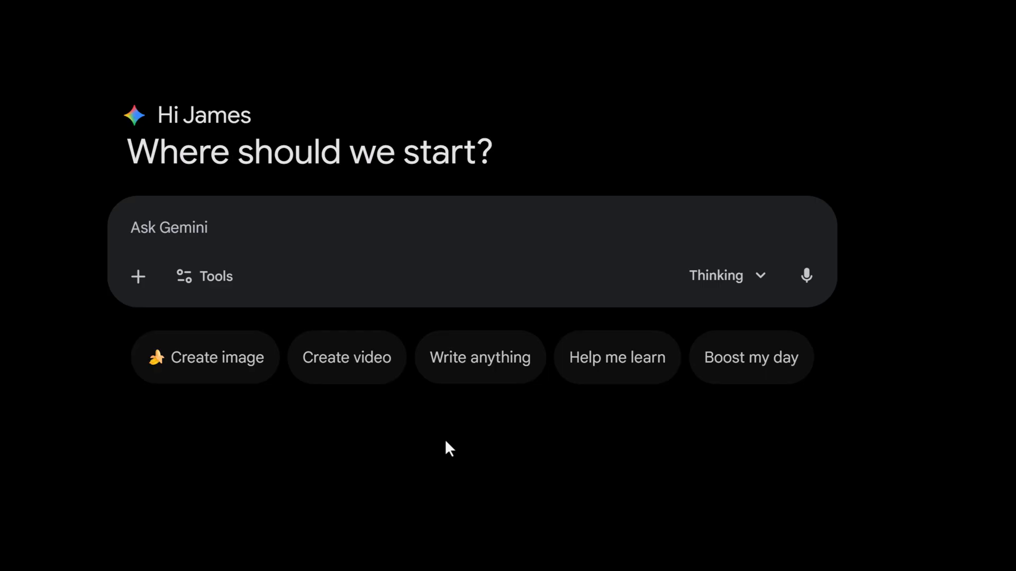
{"action": "mouse_move", "coordinate": [224, 379]}
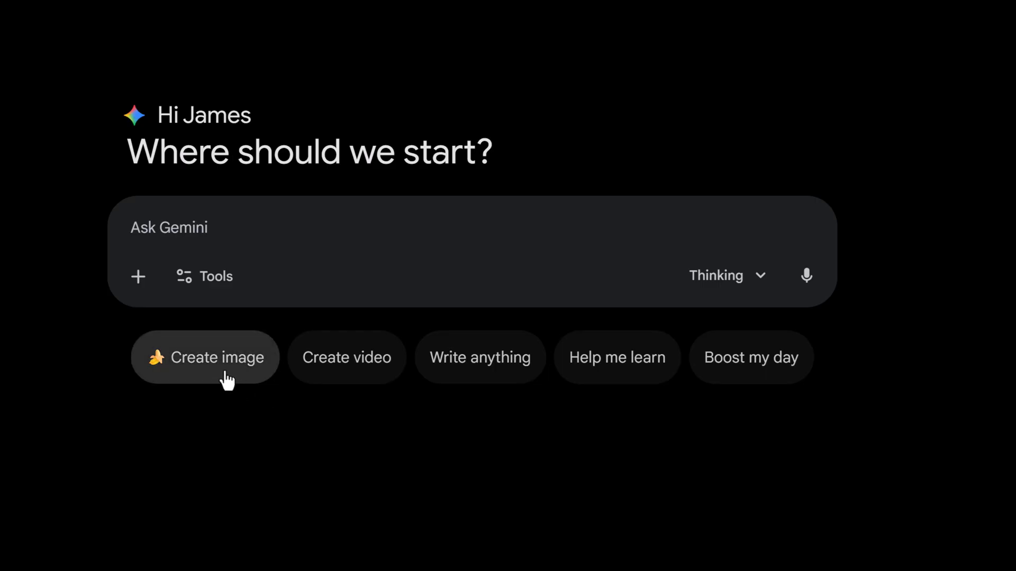
- Send a prompt for a die-cut vinyl sticker of a cute robot barista reading 'Jamie's Brew'
{"action": "left_click", "coordinate": [204, 357]}
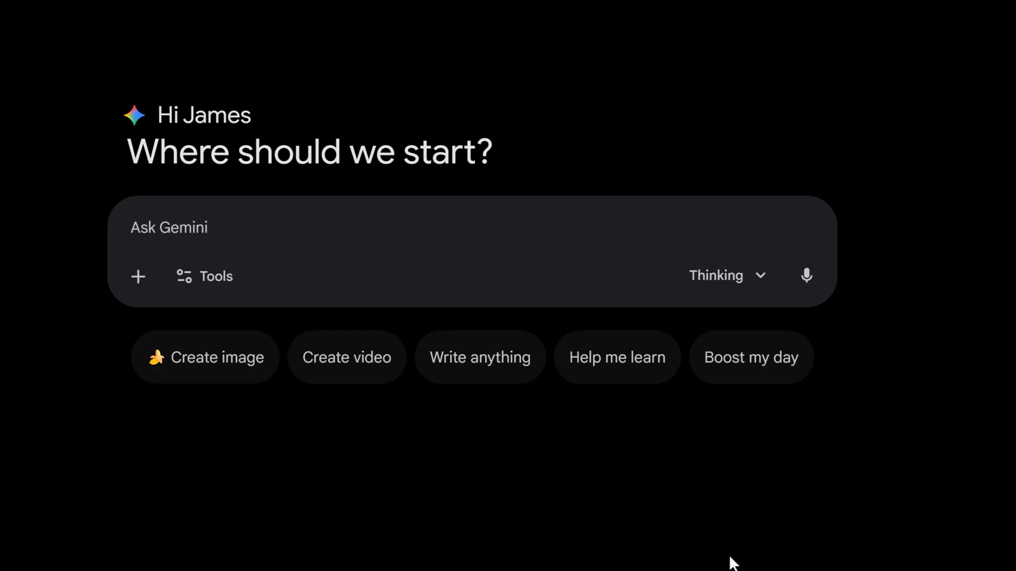
{"action": "mouse_move", "coordinate": [216, 276]}
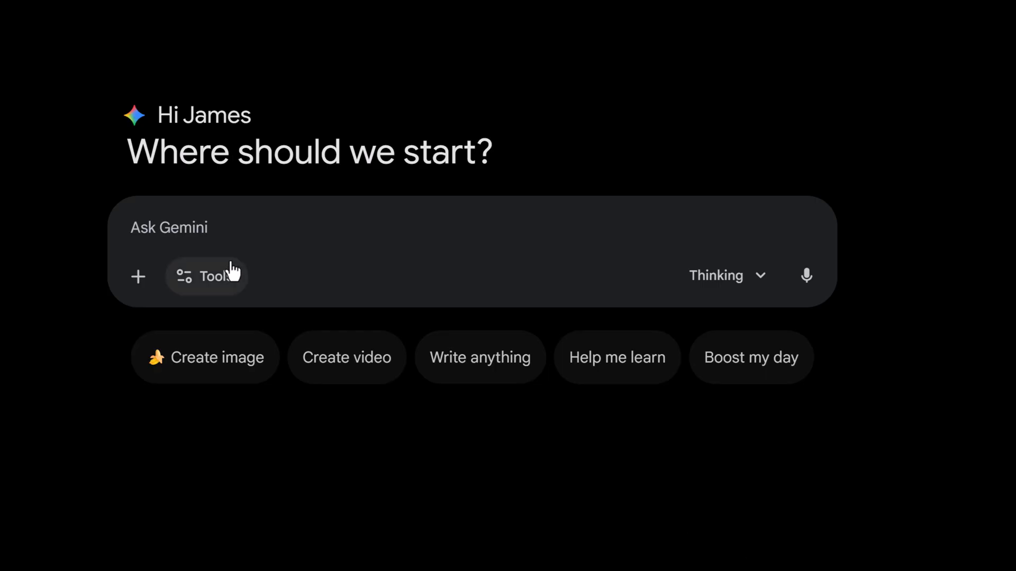
{"action": "type", "text": "A die-cut vinyl sticker design of a cute robot barista holding a coffee cup. The coffee cup says 'Jamie's Brew' in bold, readable, bubble letters. White border, flat vector style."}
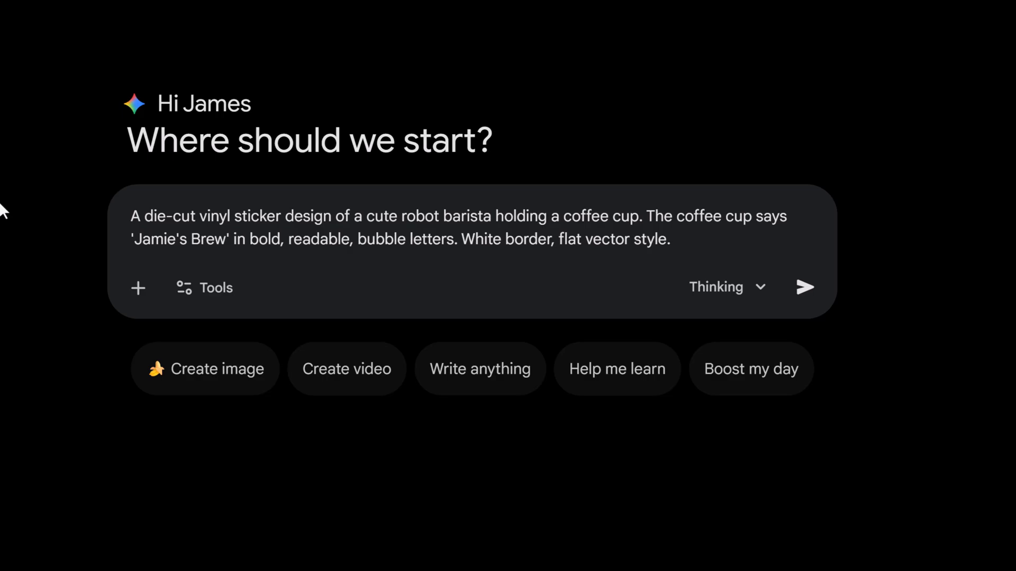
{"action": "mouse_move", "coordinate": [101, 245]}
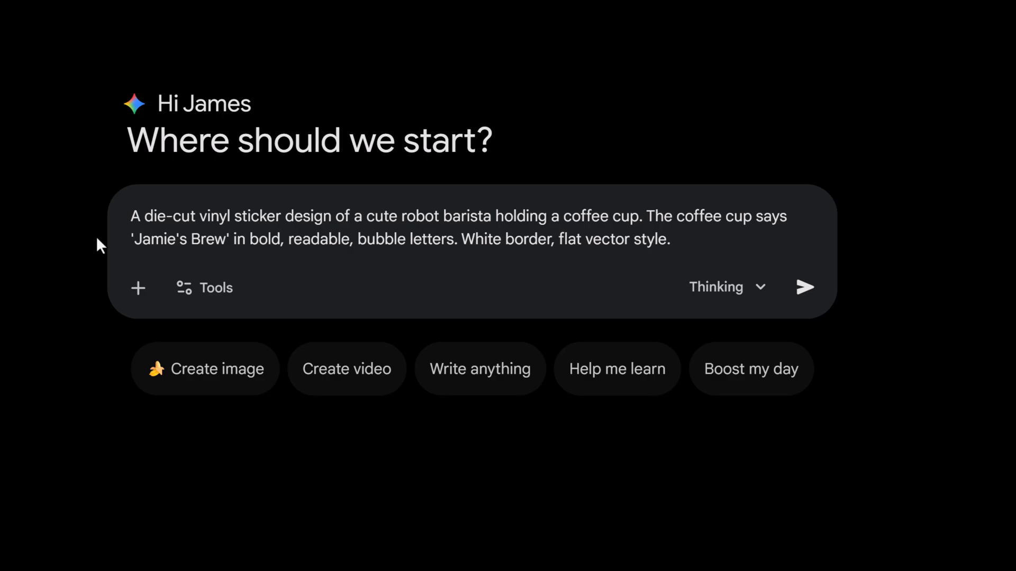
{"action": "left_click", "coordinate": [805, 287]}
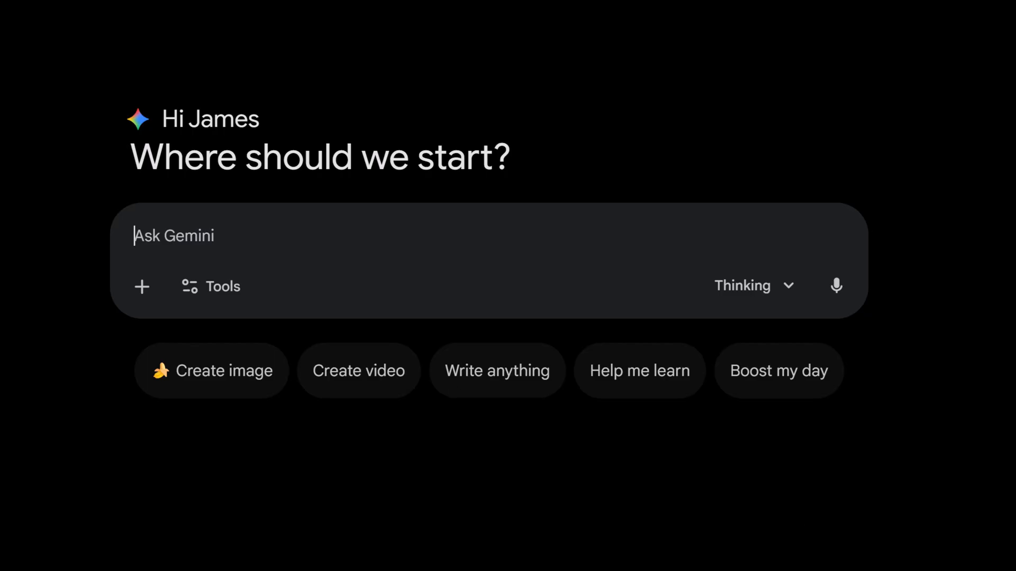
- Send a prompt for a clean, modern blue-and-white water cycle infographic with arrows
{"action": "type", "text": "A clean, modern infographic illustrating the water cycle. Include arrows showing evaporation, condensation, and precipitation. Use a flat design style with a blue and white color palette."}
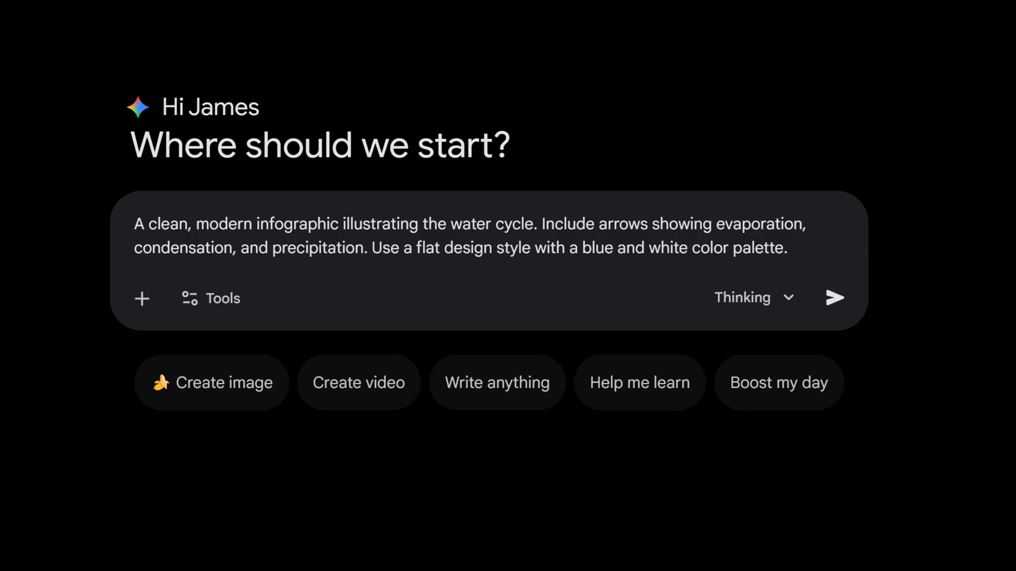
{"action": "left_click", "coordinate": [787, 248]}
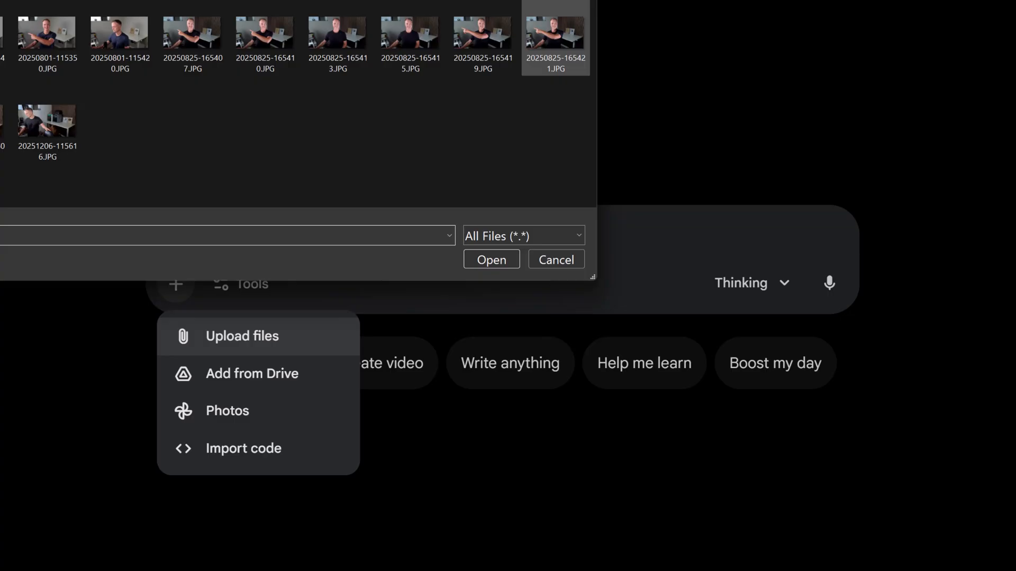
- Attach the portrait photo and request a vintage 1920s charcoal sketch, high contrast, rough paper
{"action": "left_click", "coordinate": [489, 259]}
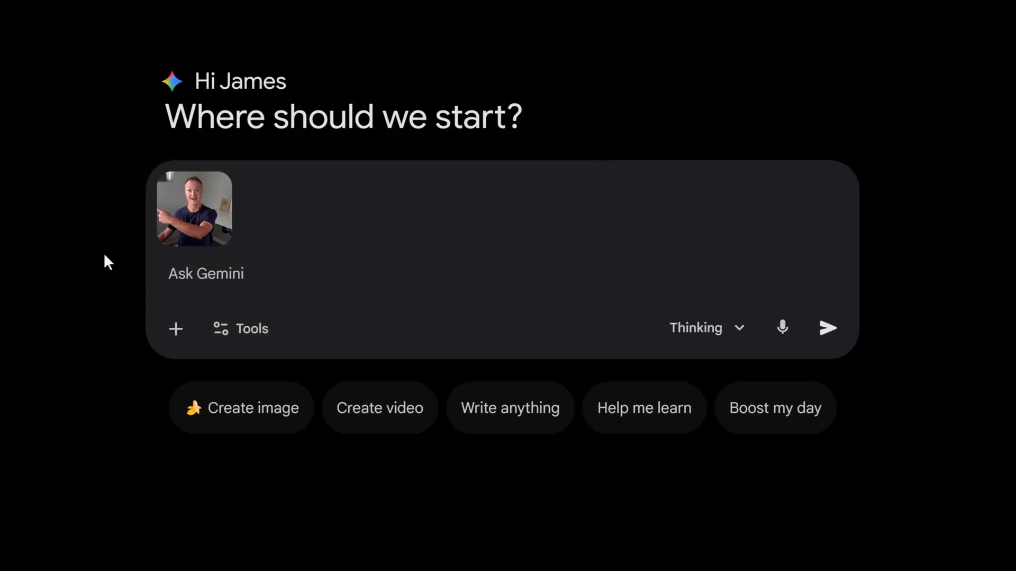
{"action": "type", "text": "Reimagine this image as a vintage 1920s charcoal sketch. High contrast, rough paper texture, keep the facial structure."}
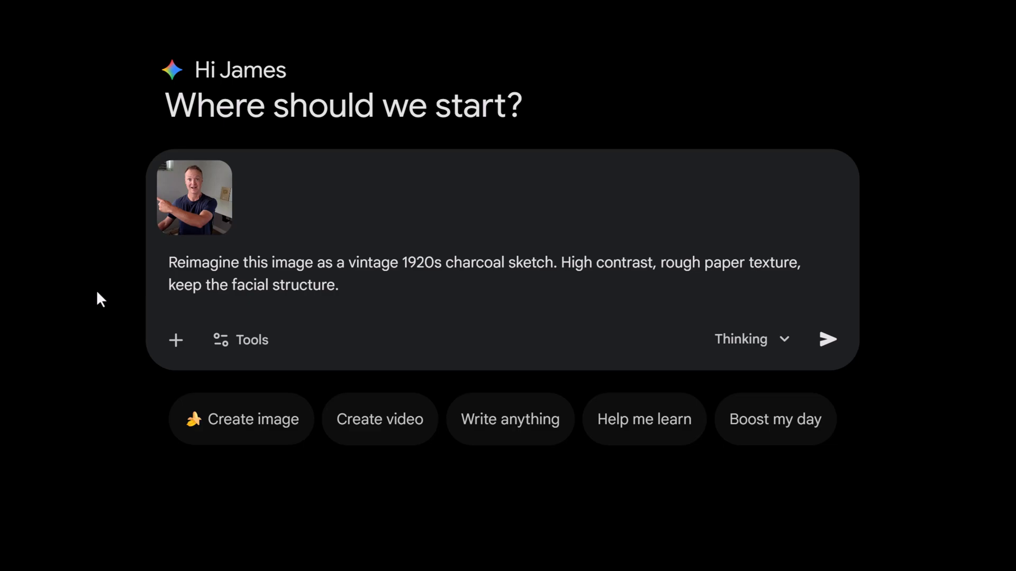
{"action": "left_click", "coordinate": [337, 285]}
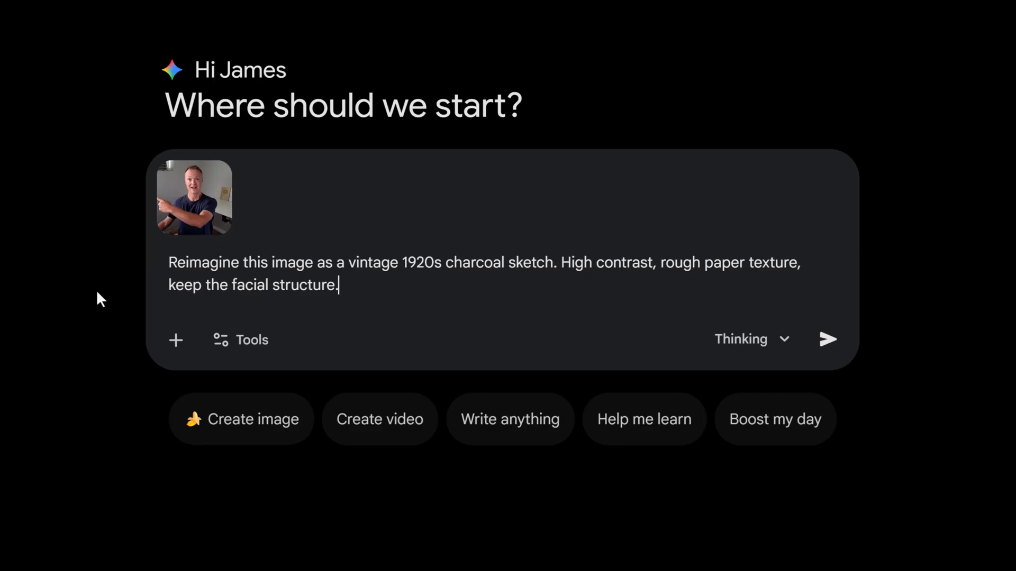
{"action": "left_click", "coordinate": [827, 339]}
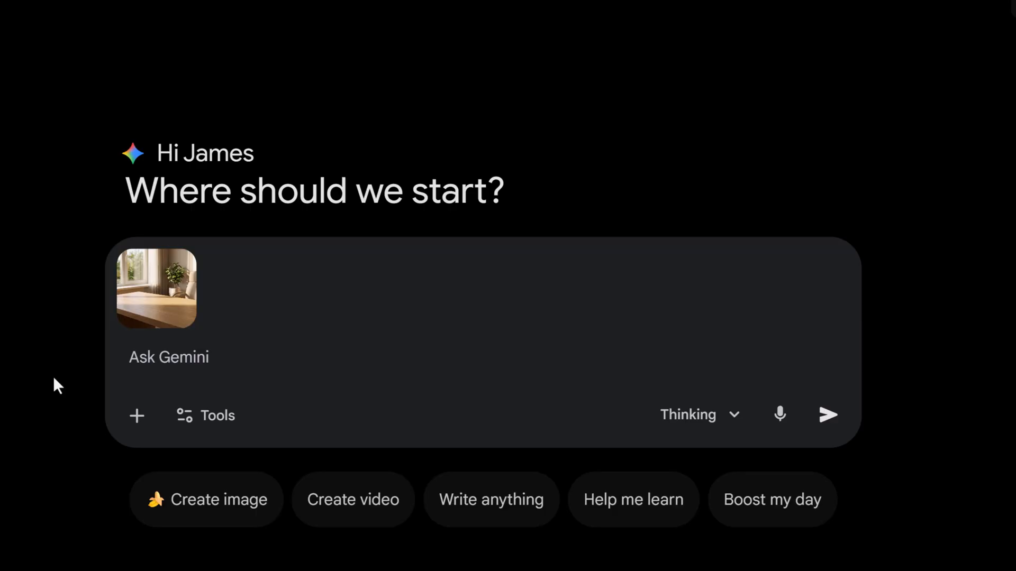
- Ask Gemini to add a silver open laptop displaying a spreadsheet to the desk photo
{"action": "type", "text": "Add a silver open laptop here displaying a spreadsheet."}
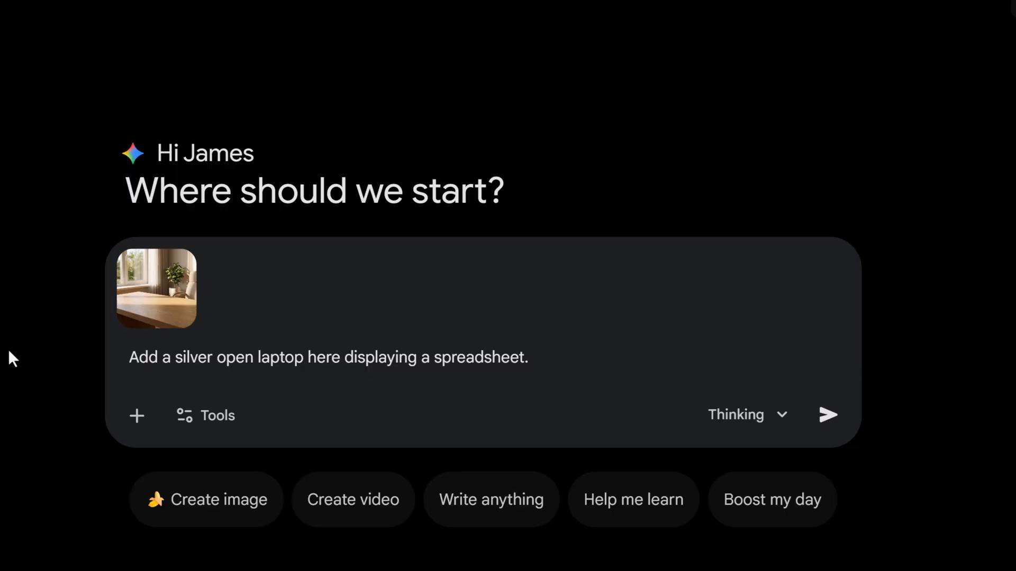
{"action": "left_click", "coordinate": [827, 415]}
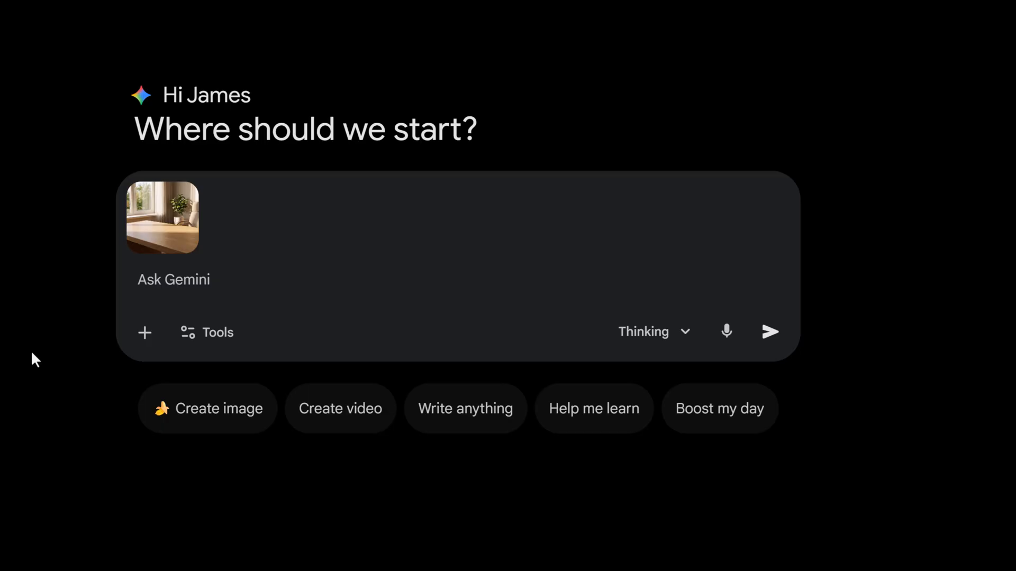
{"action": "mouse_move", "coordinate": [135, 268]}
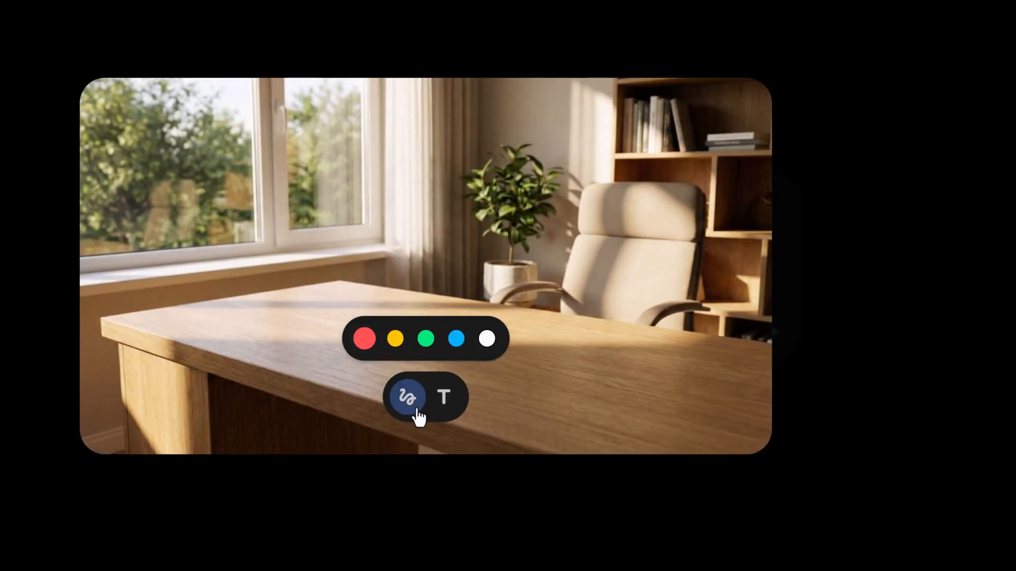
- Circle an area on the photo in red and ask to place a parrot there and remove the circle
{"action": "left_click", "coordinate": [364, 339]}
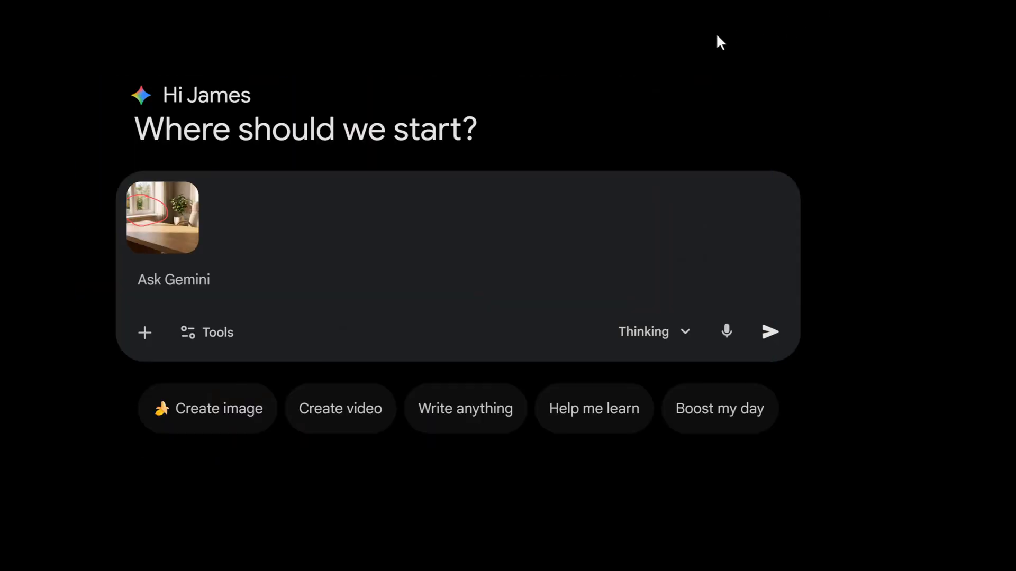
{"action": "type", "text": "place a parrot where I circled and remove the circle"}
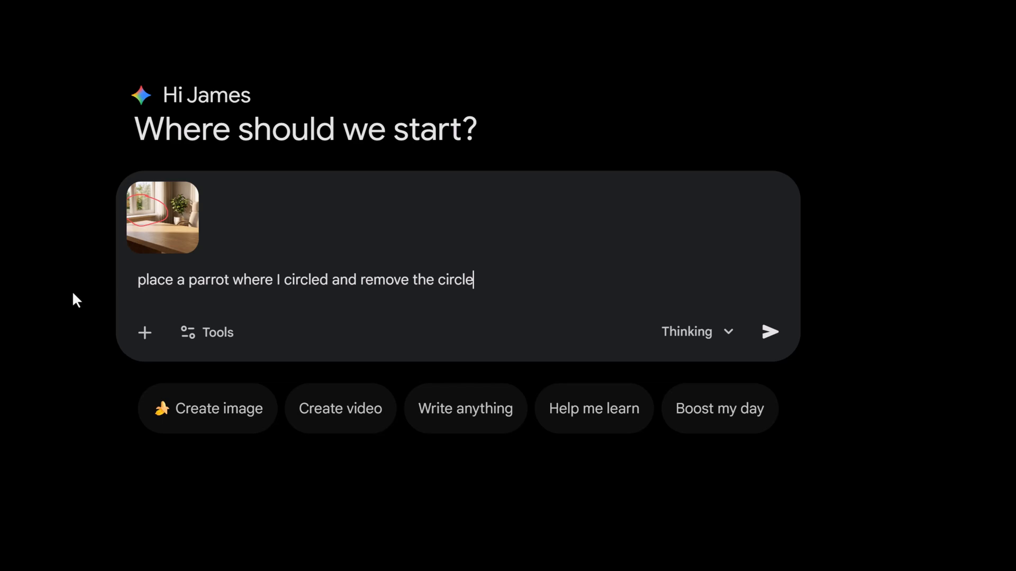
{"action": "left_click", "coordinate": [770, 332]}
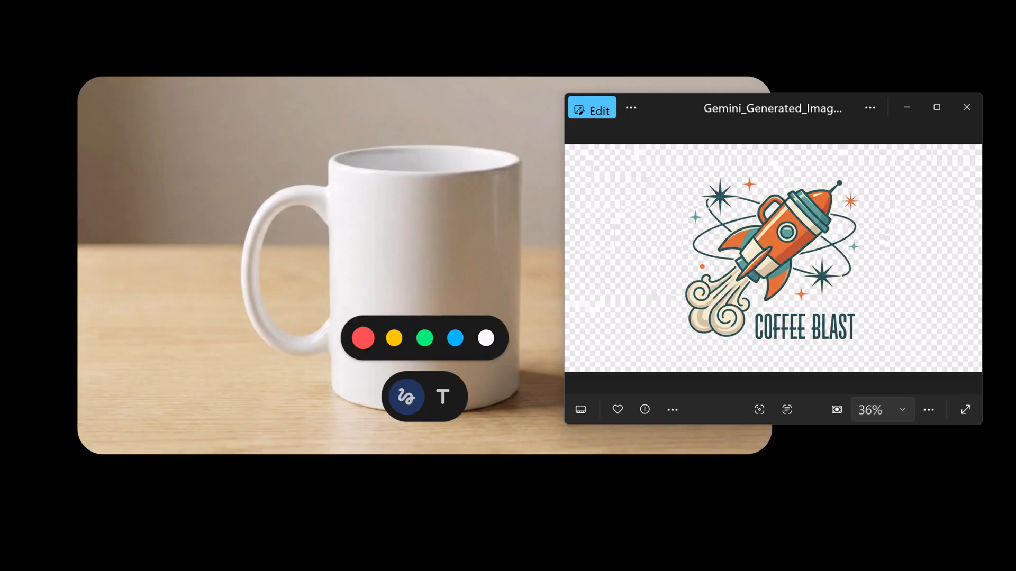
{"action": "mouse_move", "coordinate": [286, 345]}
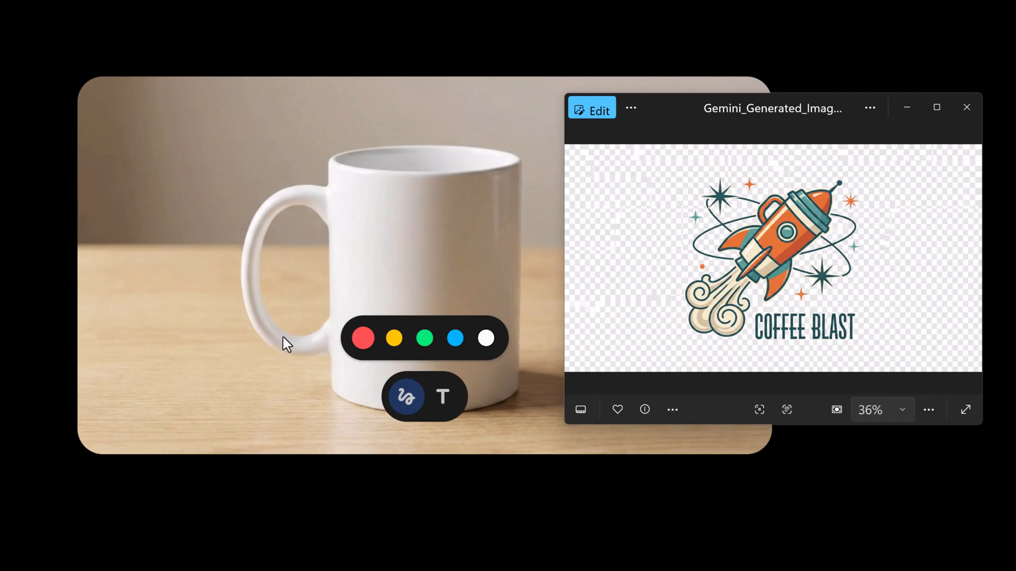
{"action": "mouse_move", "coordinate": [702, 262]}
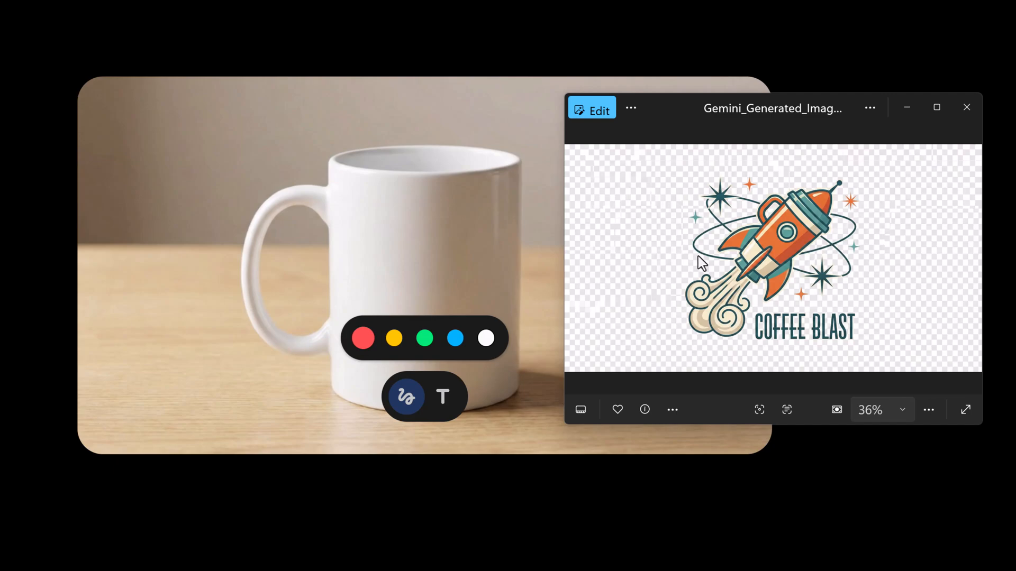
{"action": "mouse_move", "coordinate": [751, 302]}
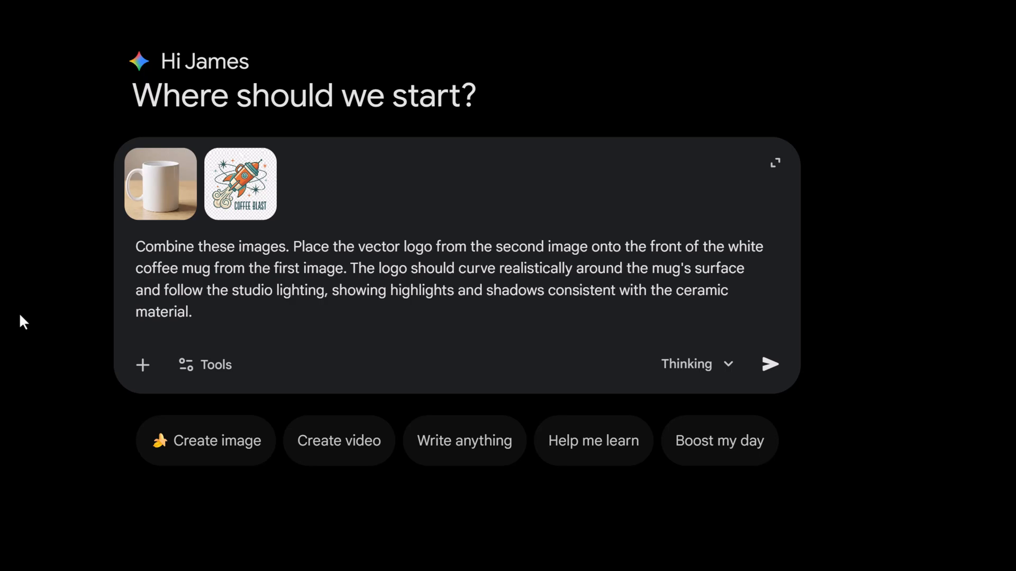
- Send the mug photo and COFFEE BLAST logo with a request to wrap the logo realistically onto the mug
{"action": "left_click", "coordinate": [769, 363]}
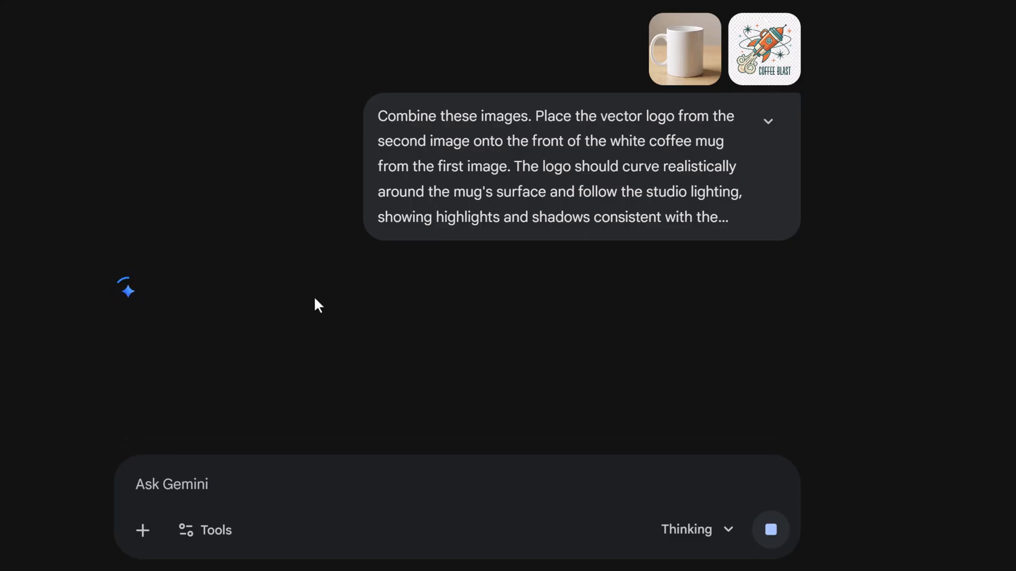